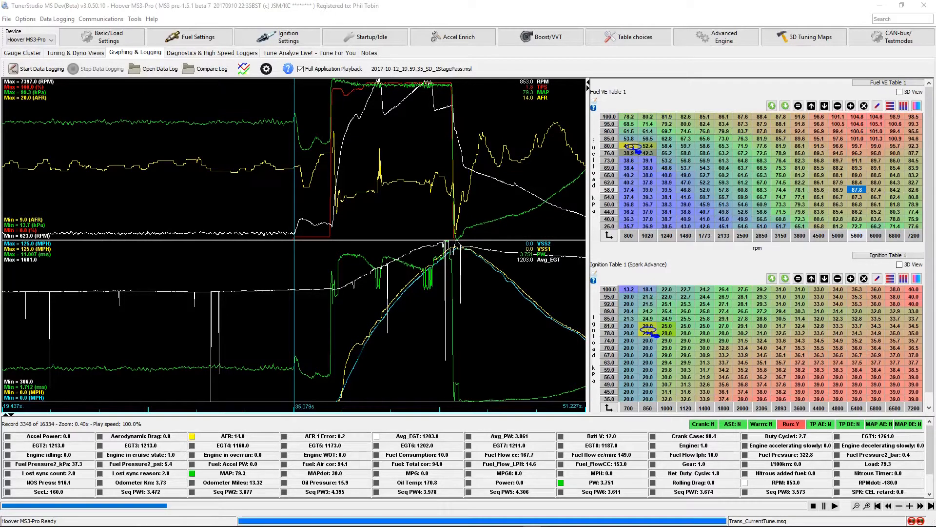
pyautogui.moveTo(344, 378)
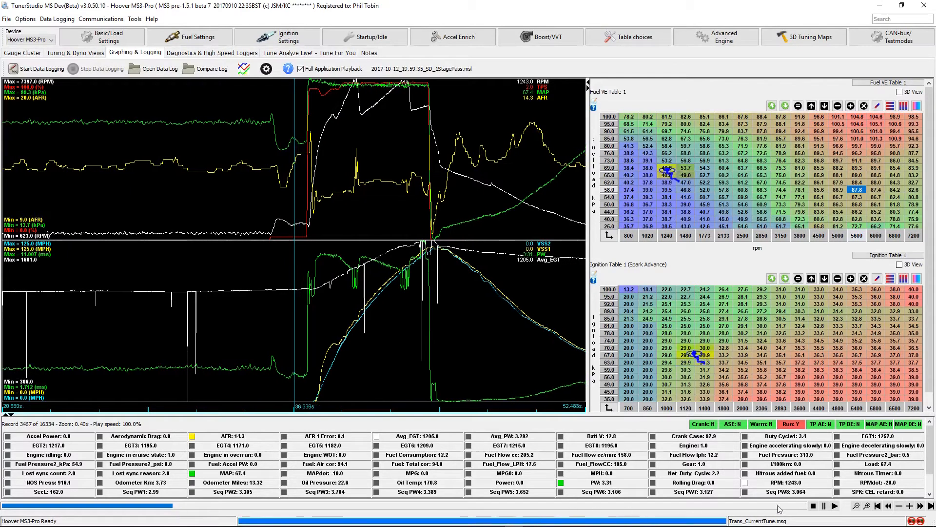
pyautogui.moveTo(835, 506)
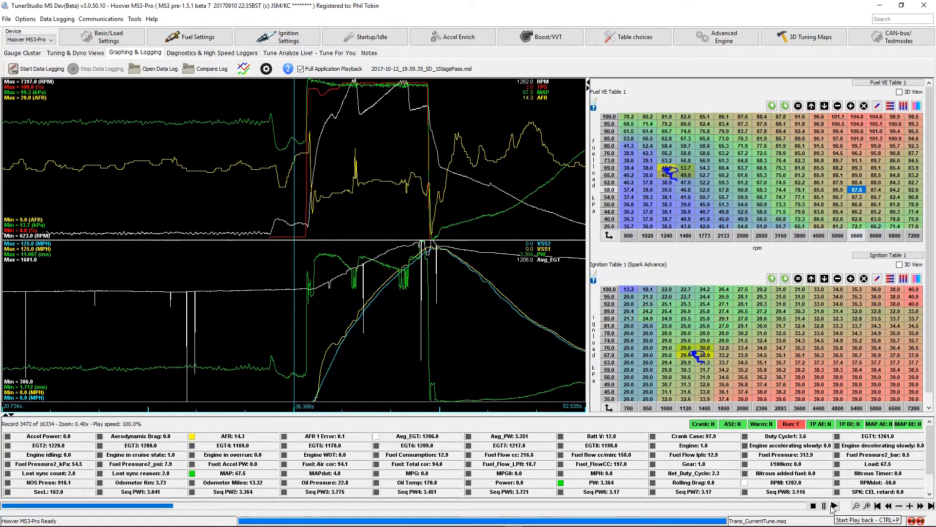
# Step: Replay the logged pass, then stop it back at a point before launch
pyautogui.click(834, 505)
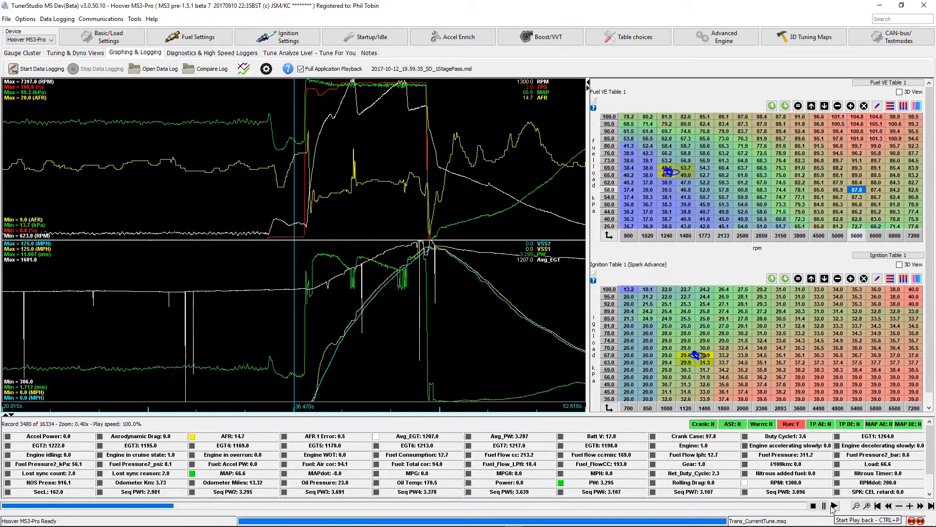
pyautogui.click(834, 506)
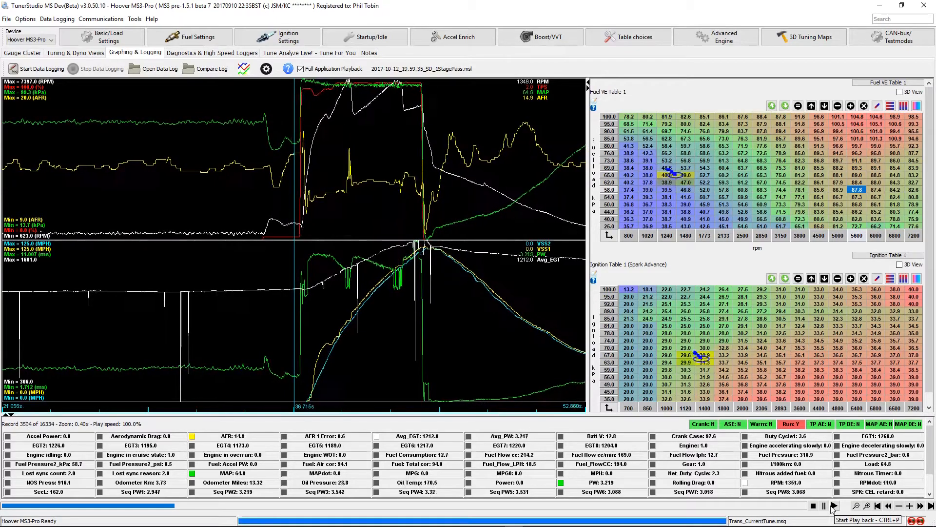
pyautogui.click(834, 506)
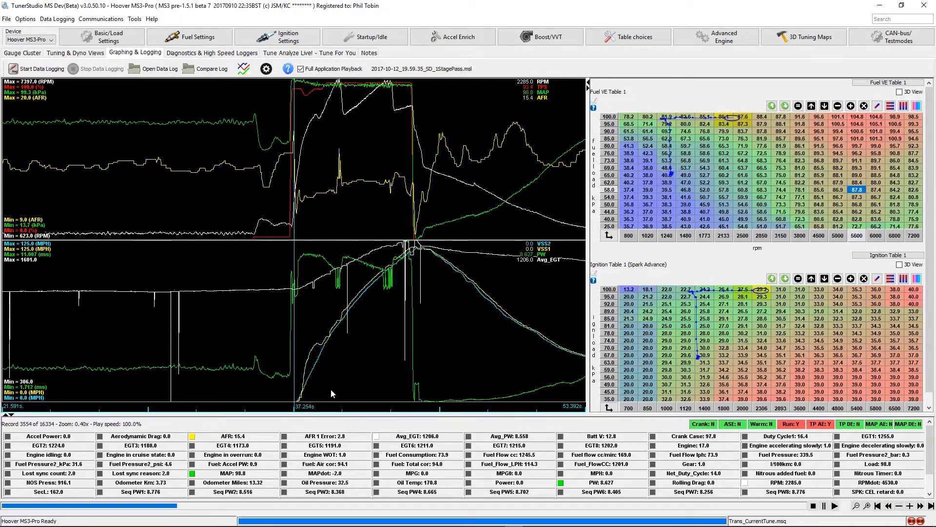
pyautogui.click(835, 506)
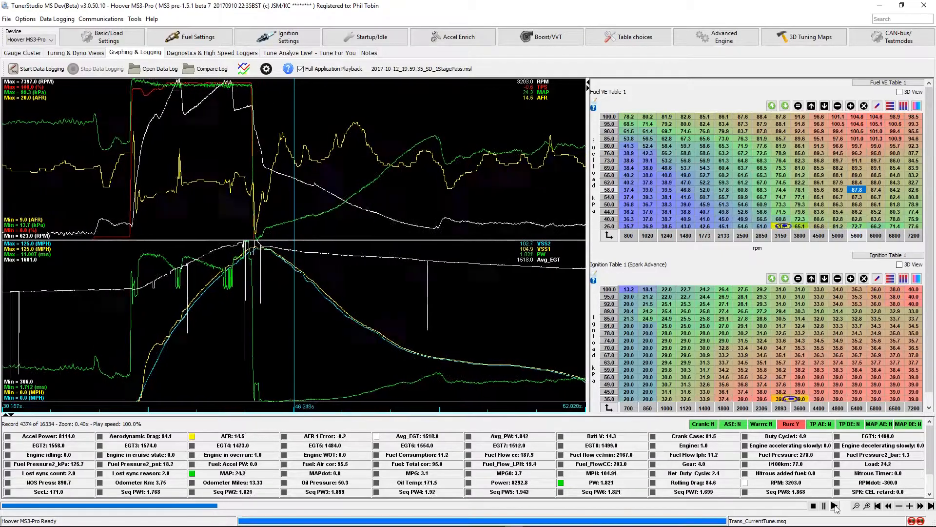
pyautogui.click(834, 506)
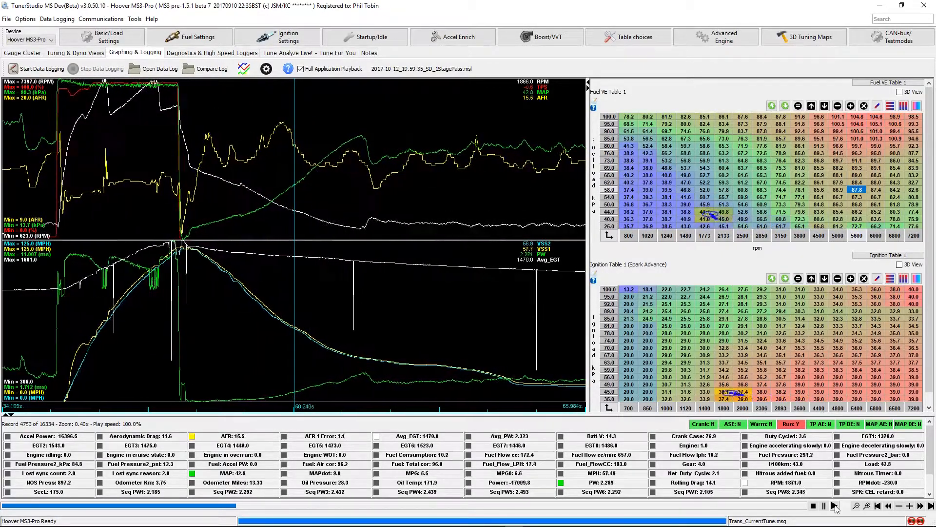
pyautogui.click(833, 506)
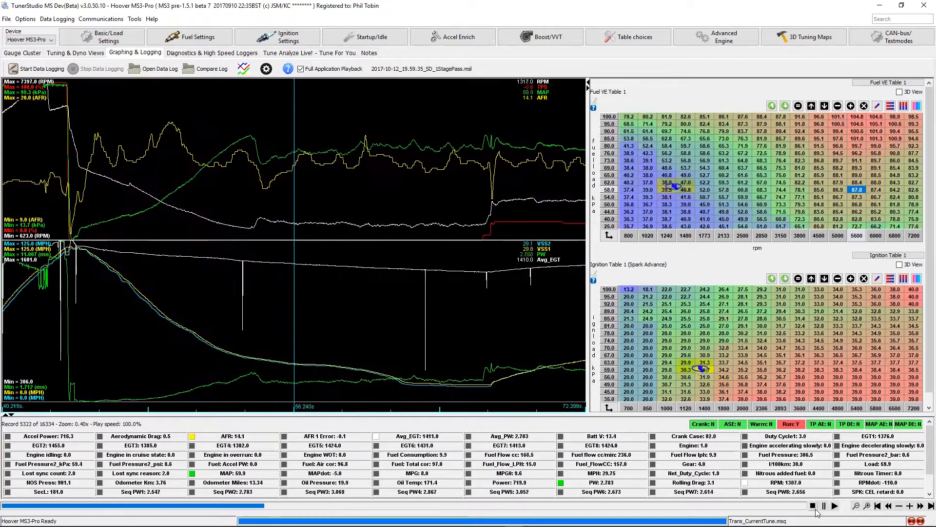
pyautogui.click(835, 505)
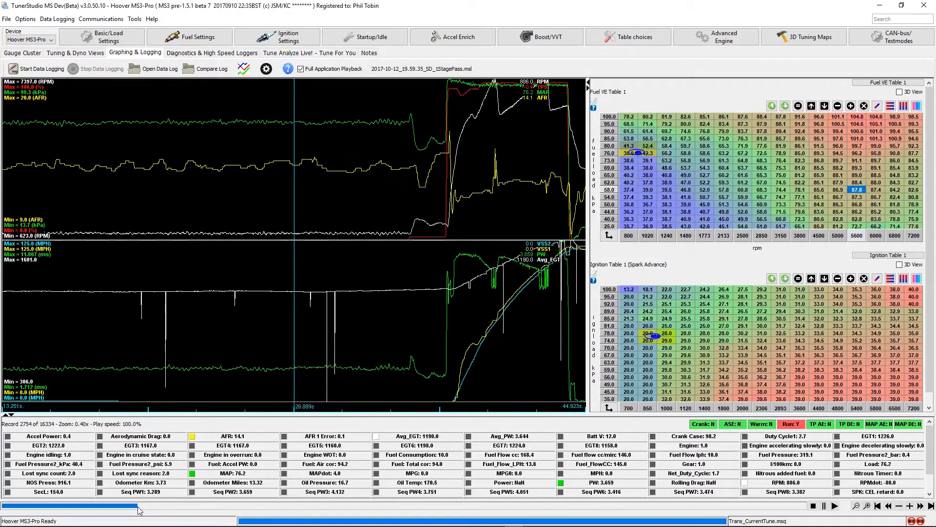
# Step: Restart the log replay from the pre-launch point
pyautogui.click(836, 506)
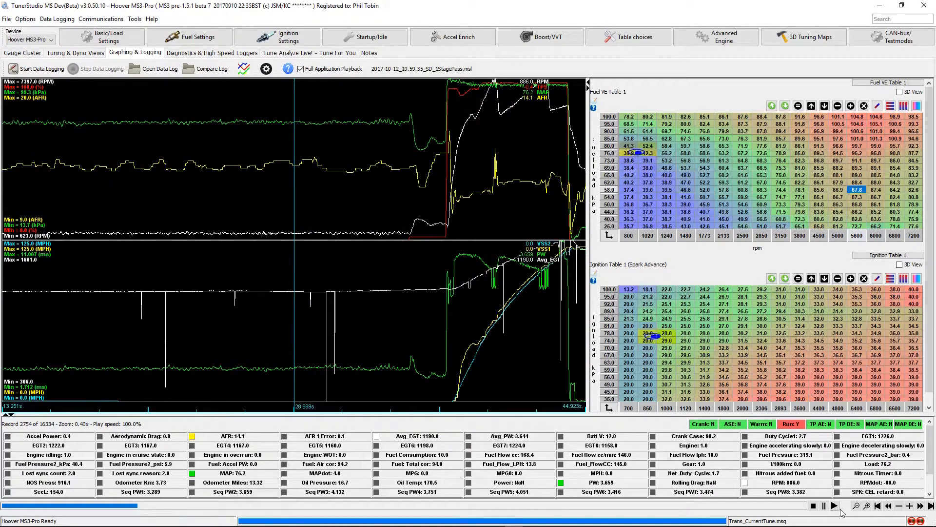
pyautogui.moveTo(835, 506)
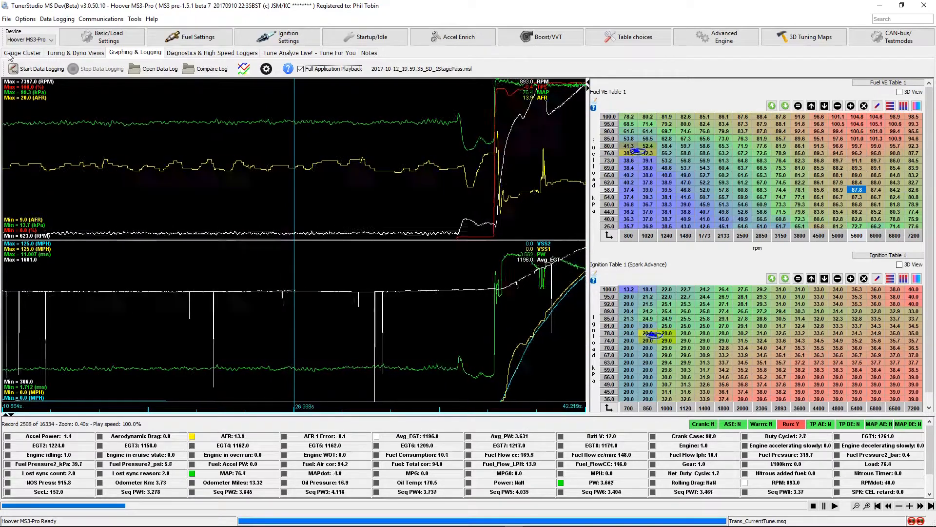
# Step: Show the Gauge Cluster dashboard reading the replayed run at speed and high RPM
pyautogui.click(22, 53)
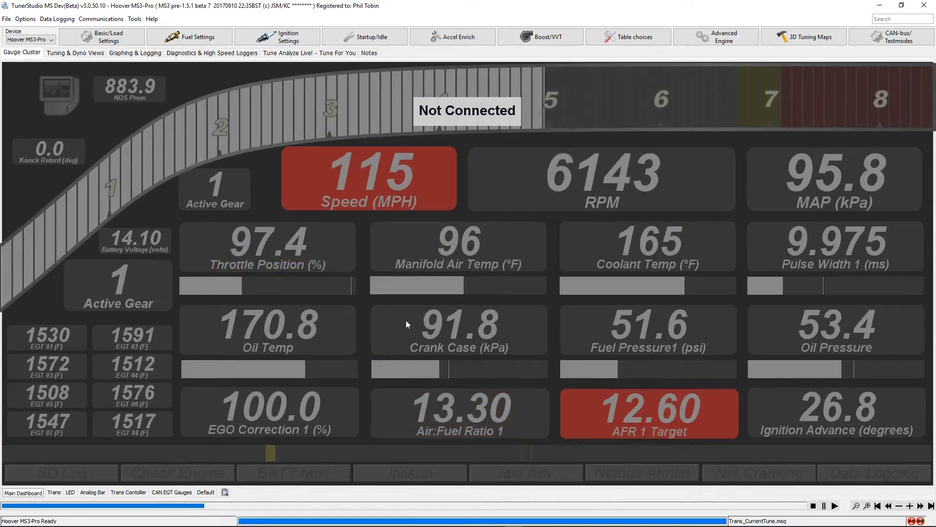
pyautogui.moveTo(97, 103)
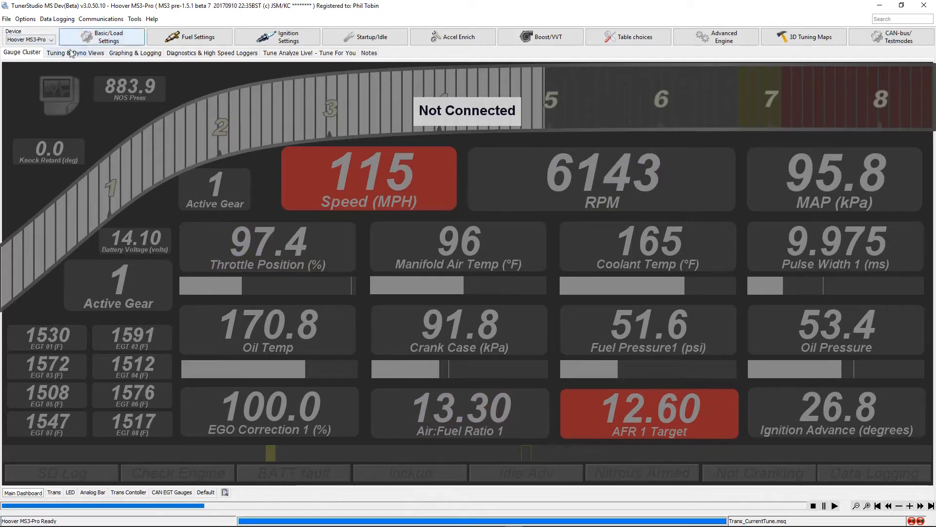
# Step: Show the Tuning & Dyno view with the fuel VE table and air:fuel gauges
pyautogui.click(75, 53)
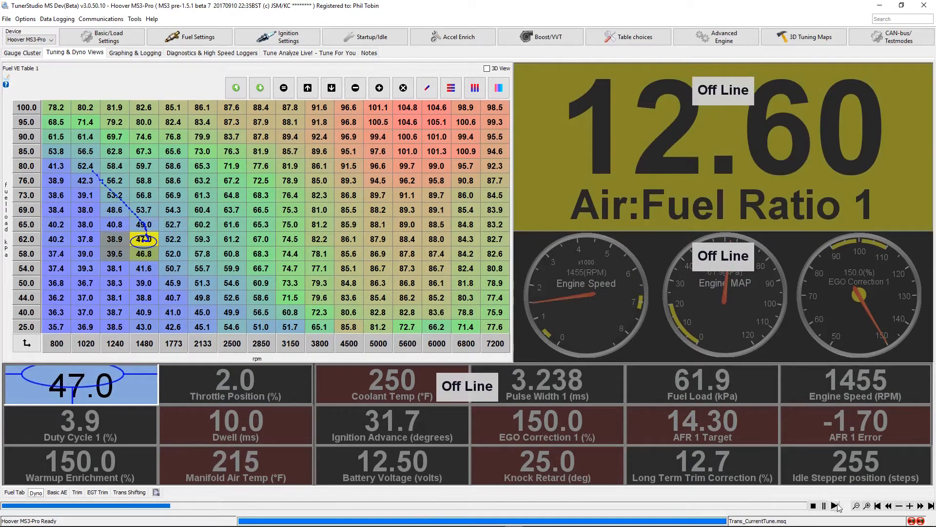
pyautogui.moveTo(836, 506)
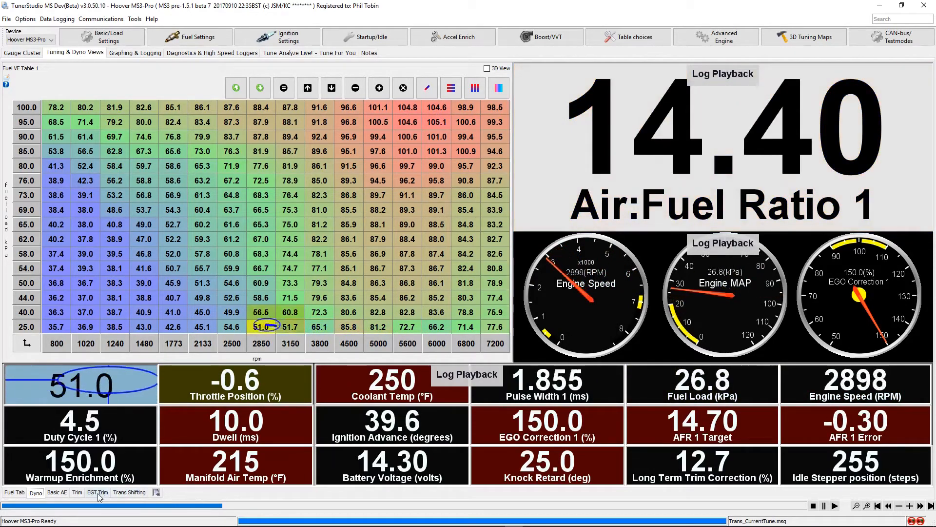
# Step: Show the EGT Trim page with per-cylinder fuel trim tables and exhaust temperatures
pyautogui.click(97, 492)
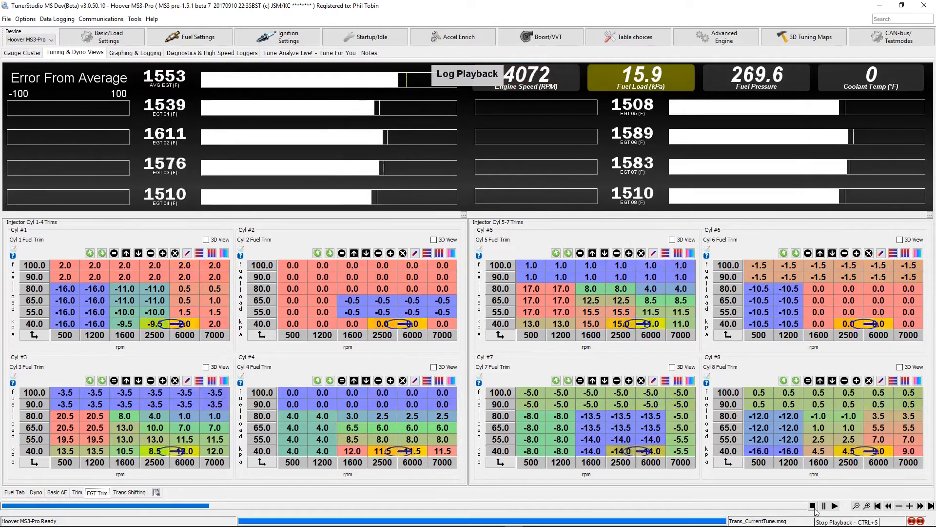
# Step: Stop the replay, view the Fuel Tab, then return to the Gauge Cluster at 120 MPH, 5154 RPM
pyautogui.click(812, 505)
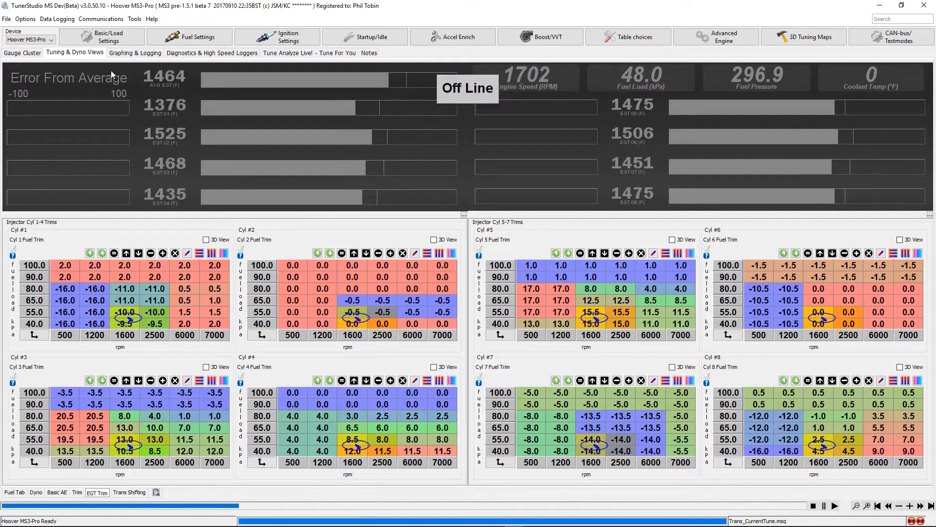
pyautogui.click(35, 492)
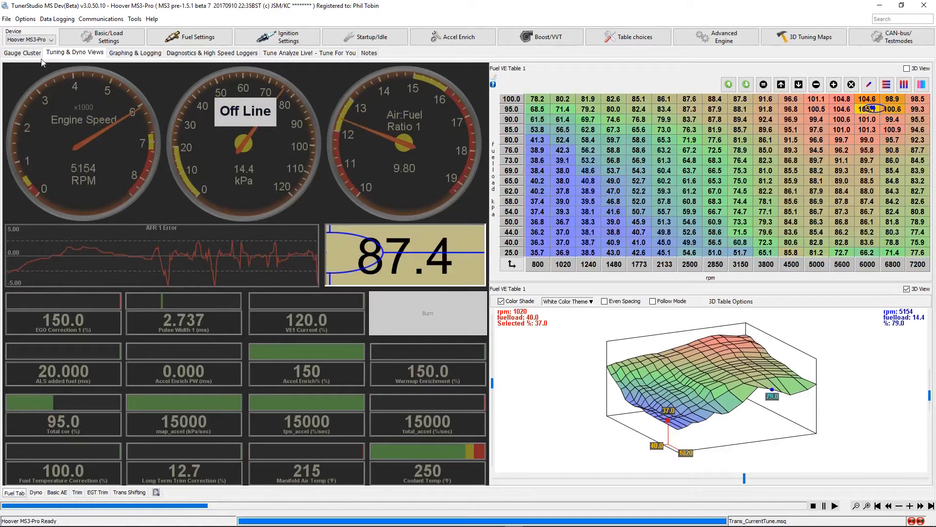
pyautogui.click(22, 52)
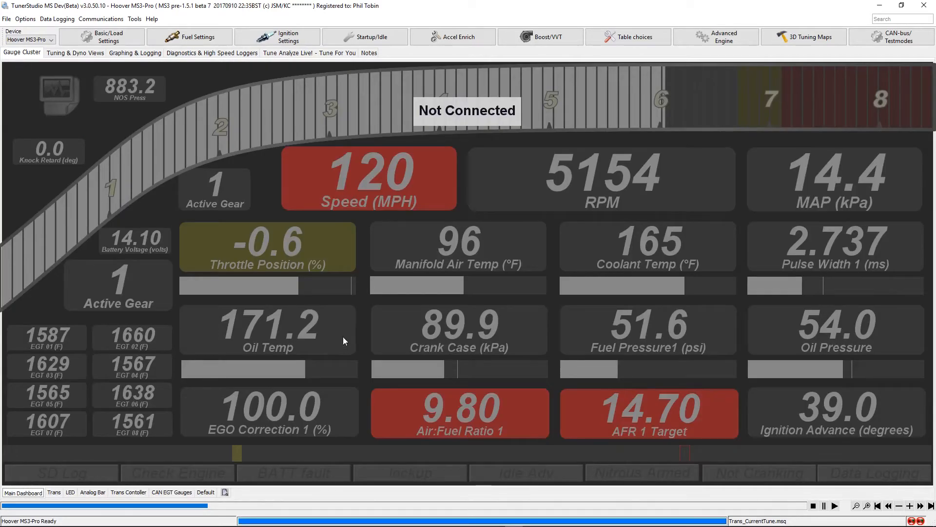
pyautogui.moveTo(250, 421)
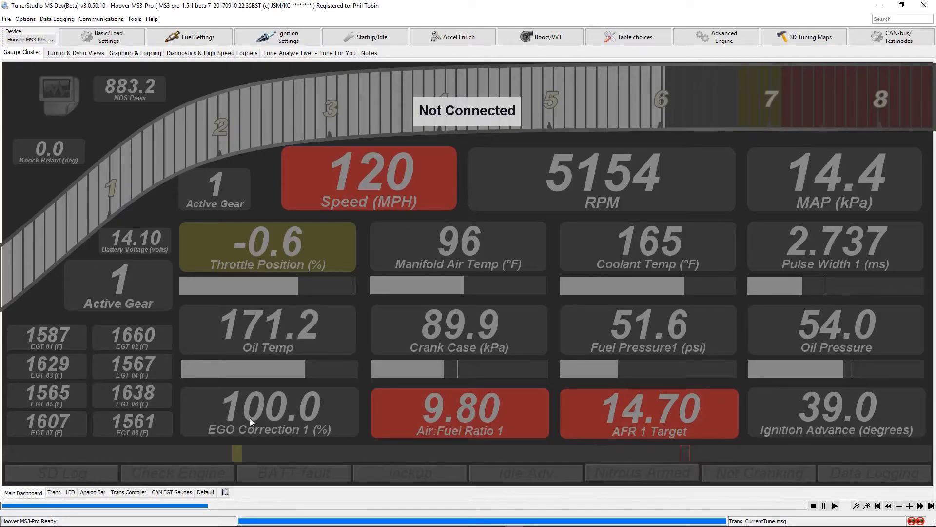
pyautogui.moveTo(200, 191)
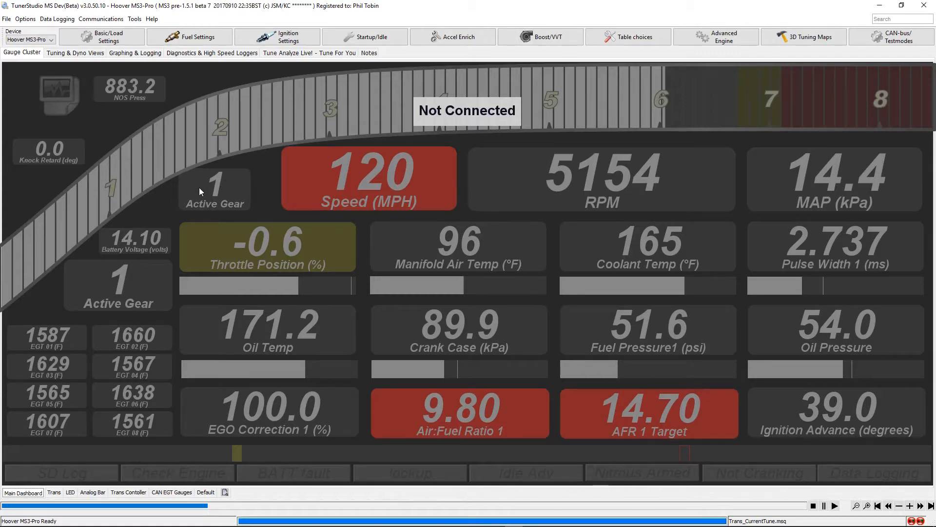
pyautogui.moveTo(192, 175)
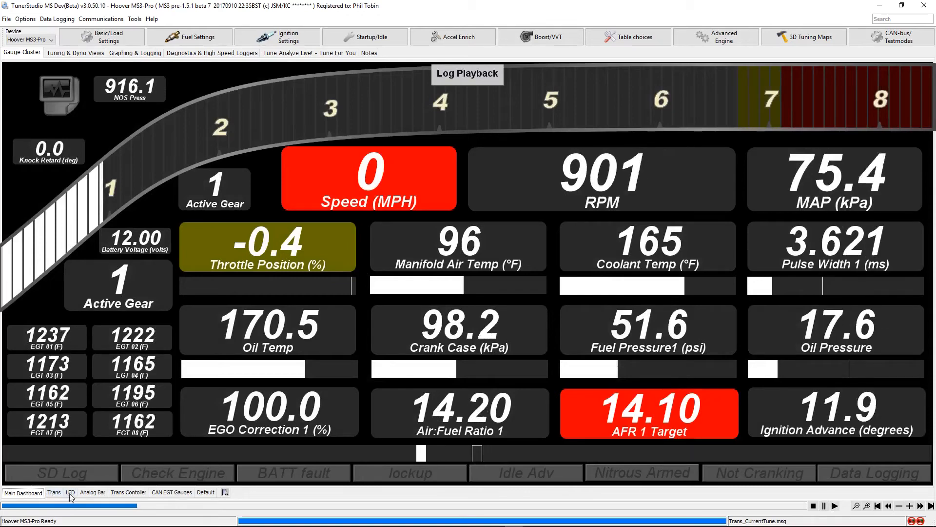
# Step: Show the Trans gauges dashboard, then the Analog Bar dashboard
pyautogui.click(53, 492)
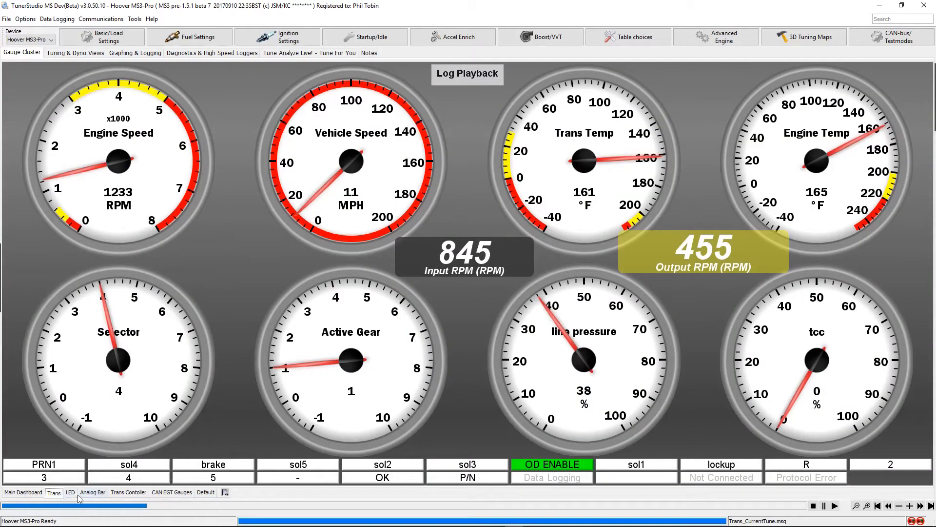
pyautogui.click(92, 492)
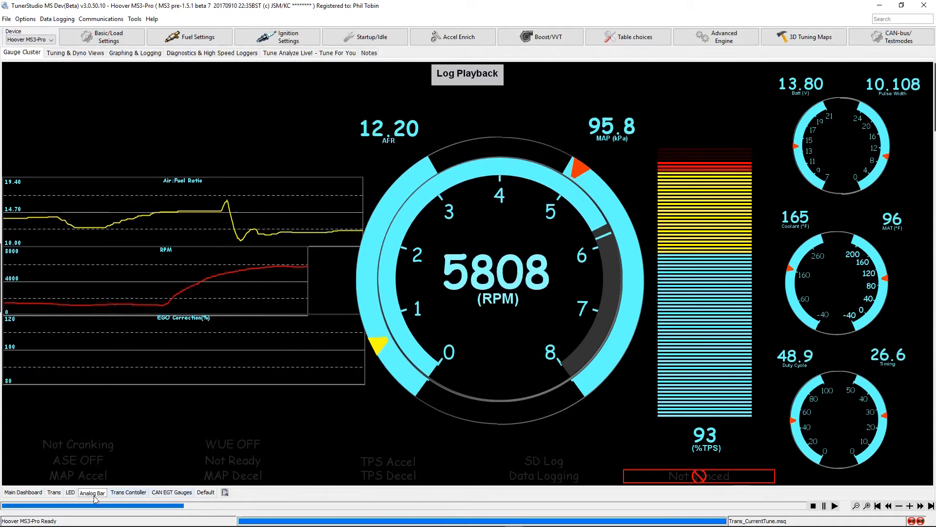
# Step: Return to the Fuel Tab during the replay and stop playback near 2983 RPM
pyautogui.click(23, 491)
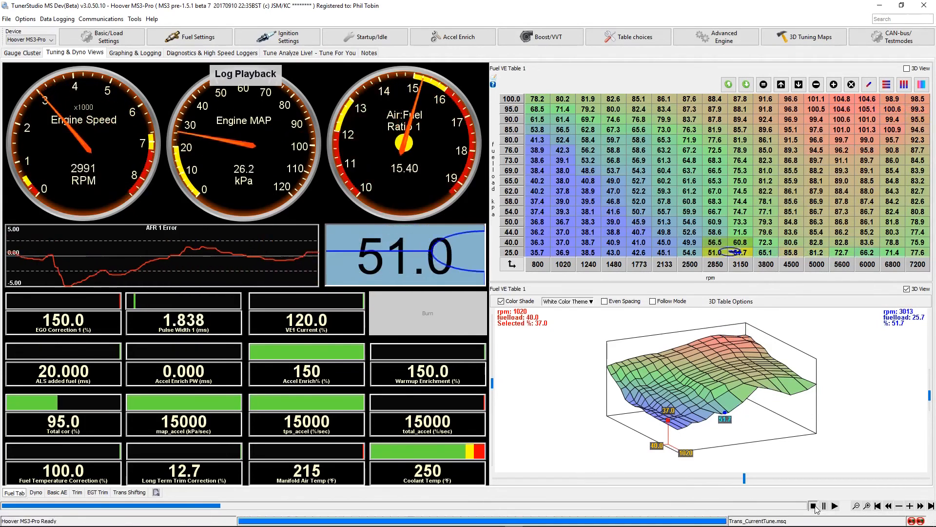
pyautogui.click(813, 506)
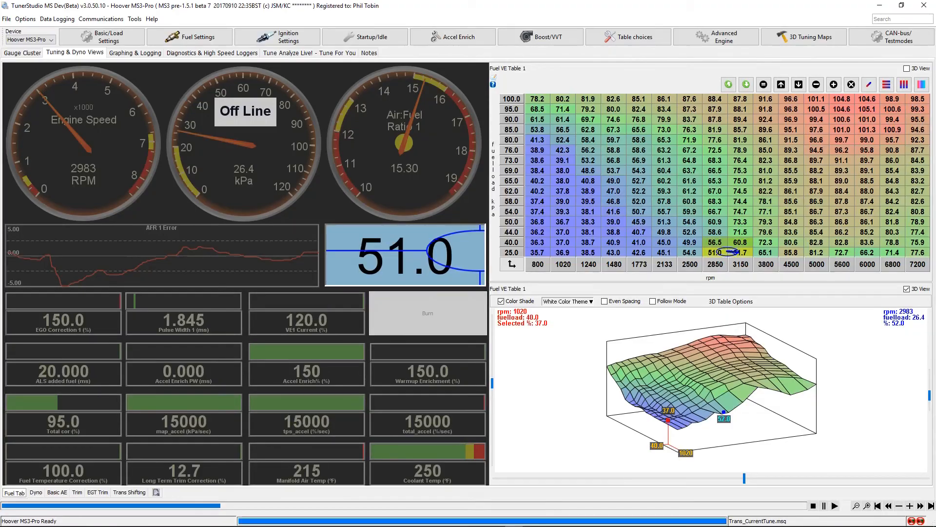